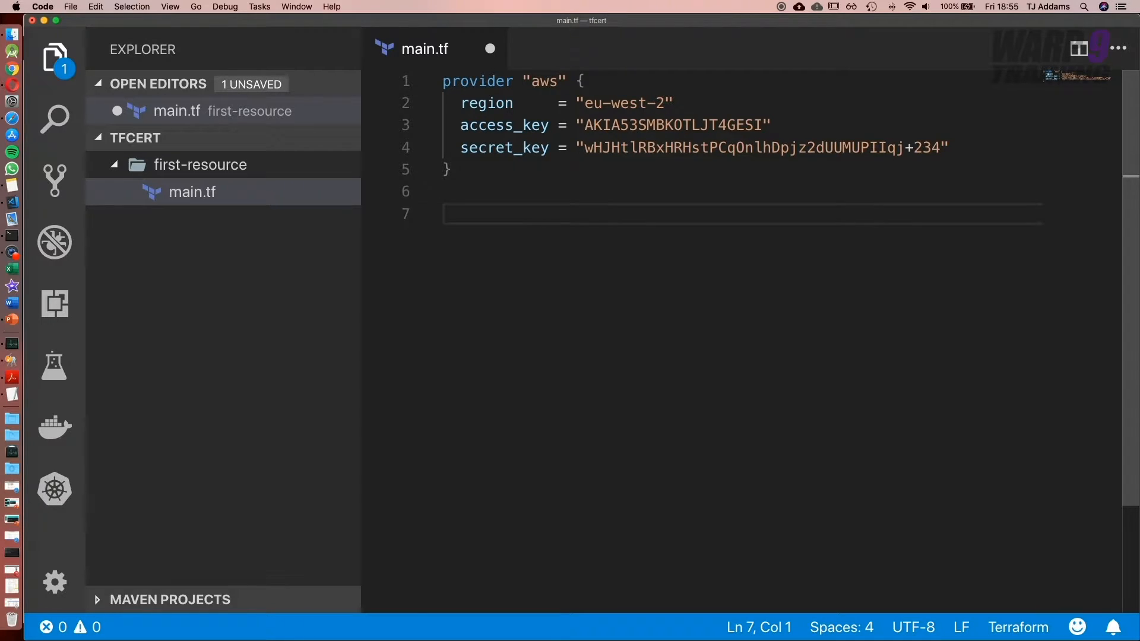
- Insert an empty resource block template below the AWS provider block
type("re")
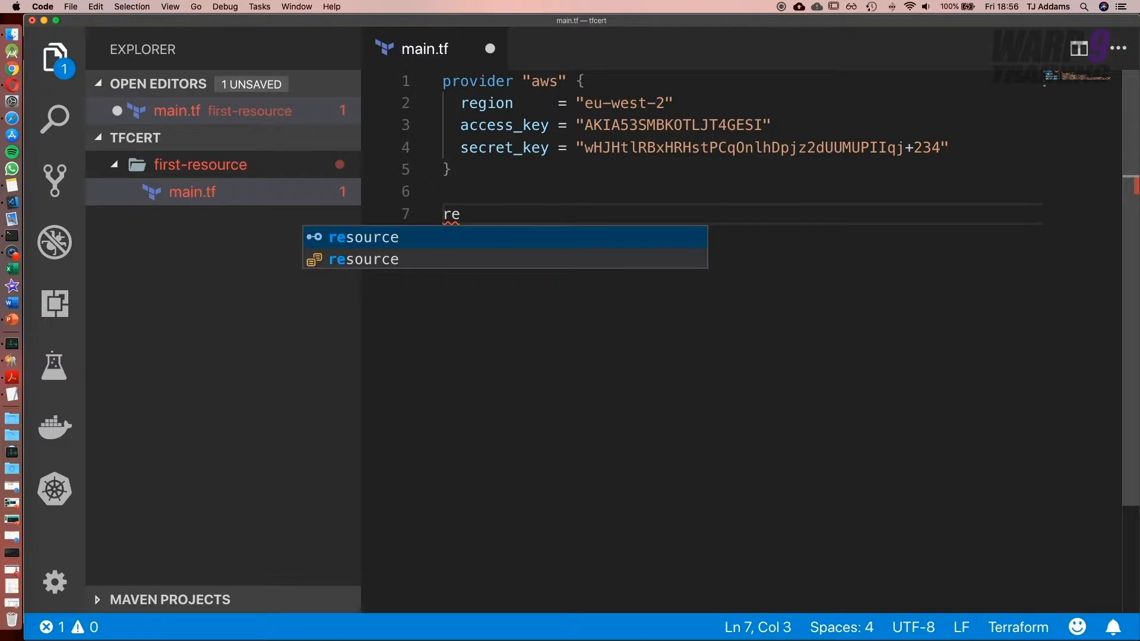
left_click(363, 237)
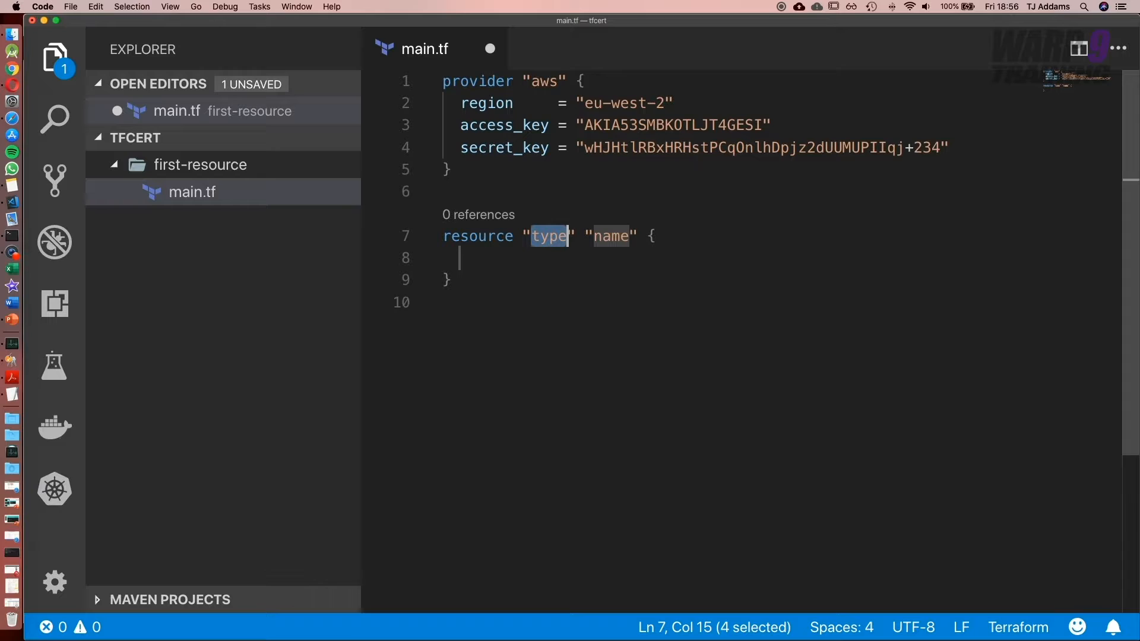
mouse_move(478, 251)
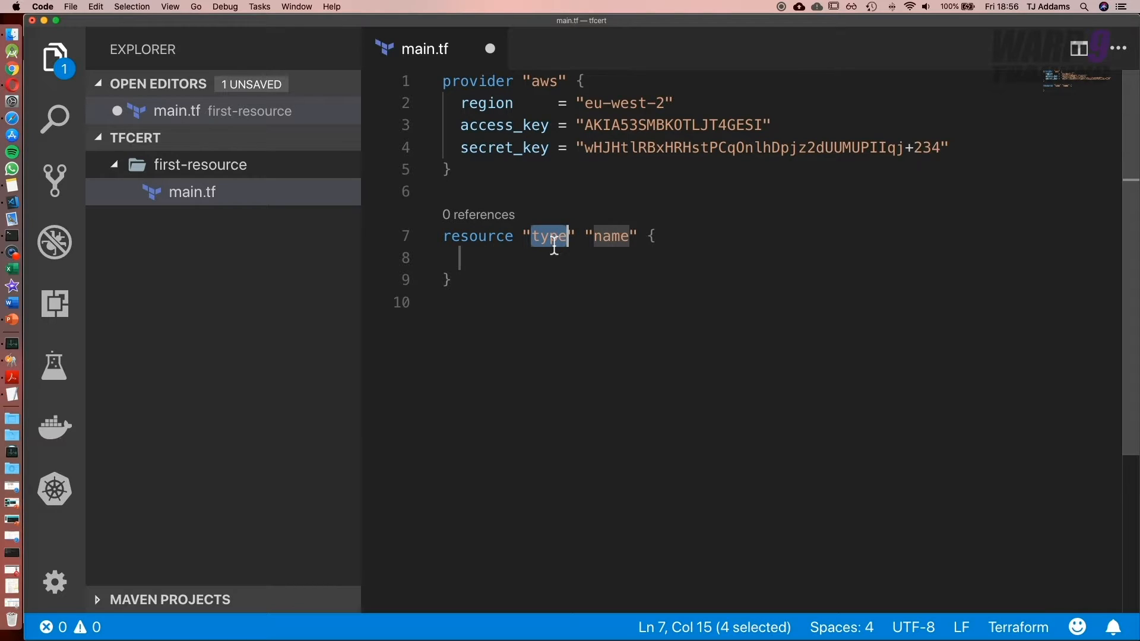
mouse_move(527, 125)
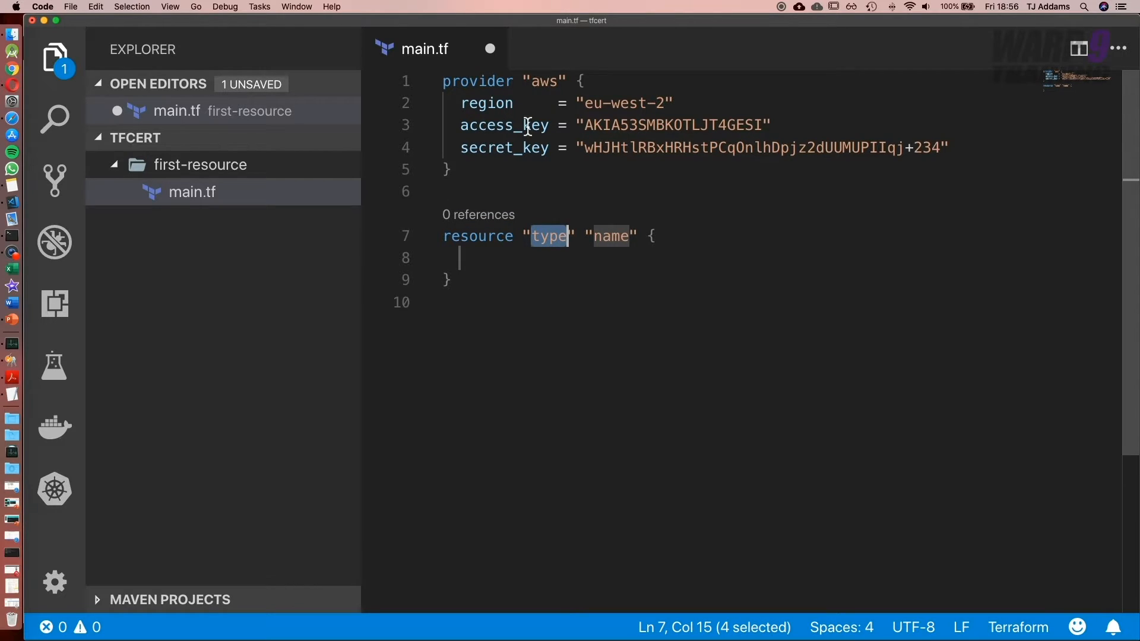
mouse_move(541, 235)
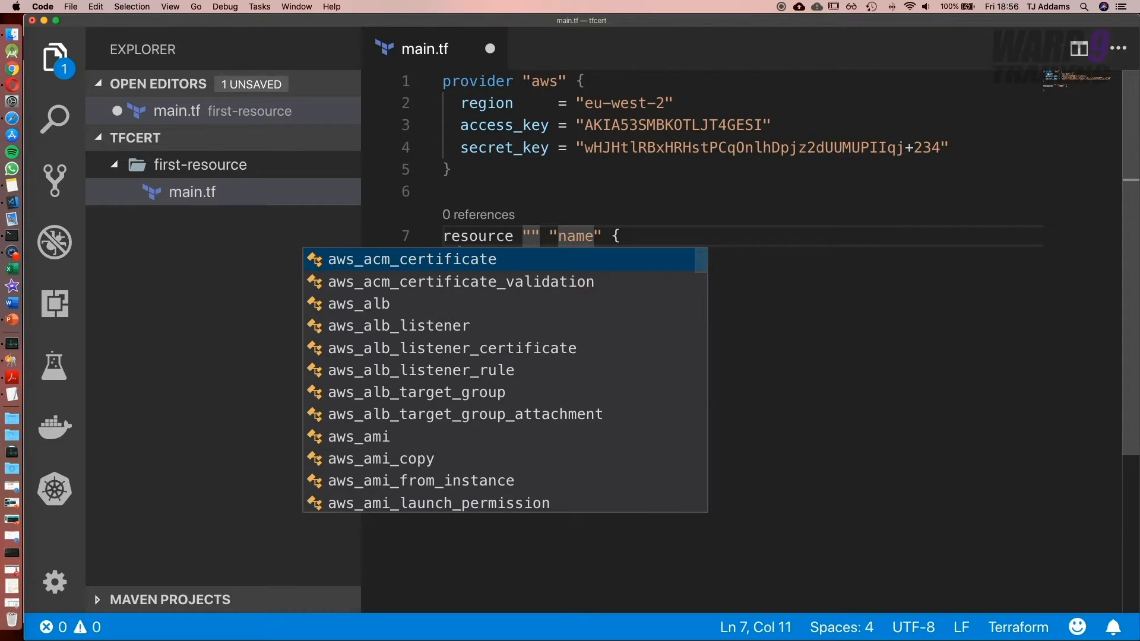
- Set the resource type to aws_vpc and its name to myvpc
type("aws")
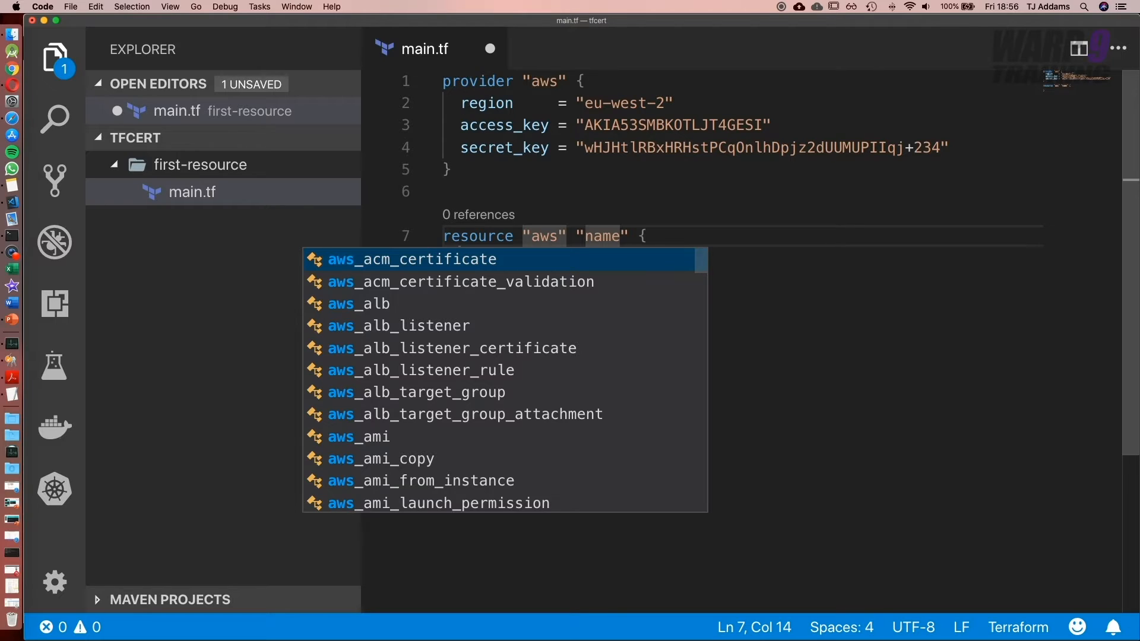
type("_vpc")
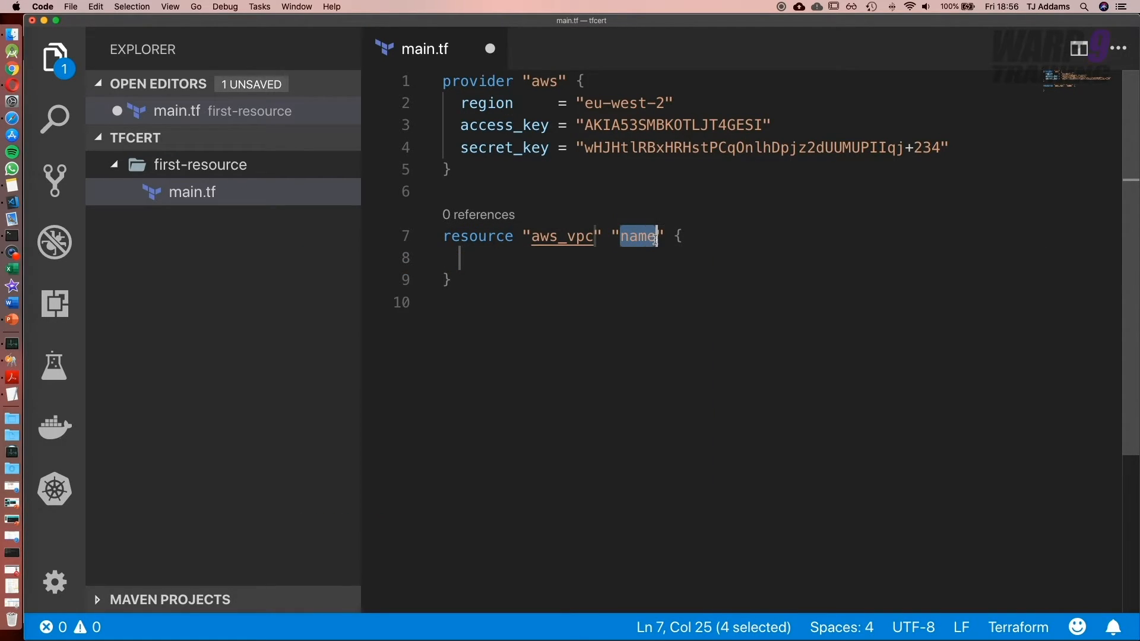
type("myv")
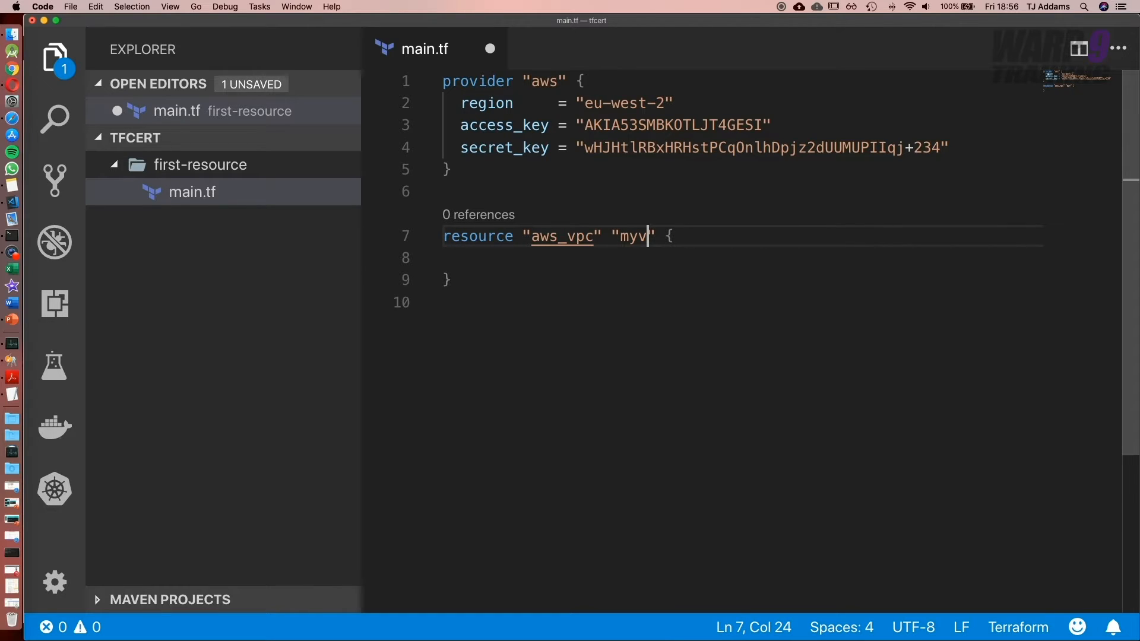
type("pc")
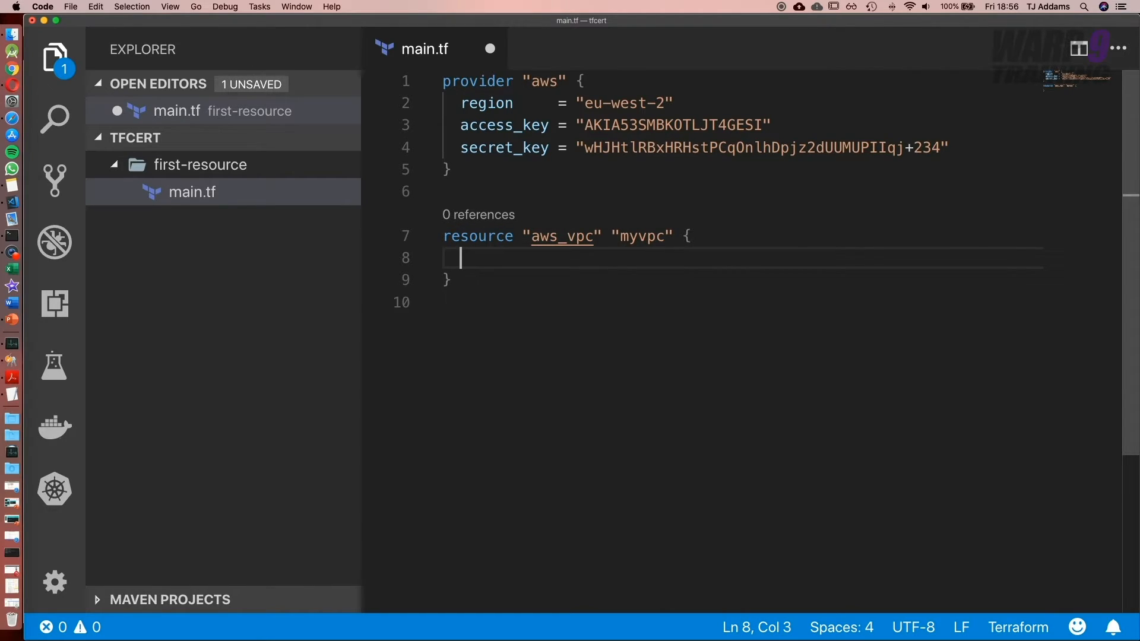
- Add a cidr_block line with the value "10.0.0.0/" inside the myvpc block
type("ci")
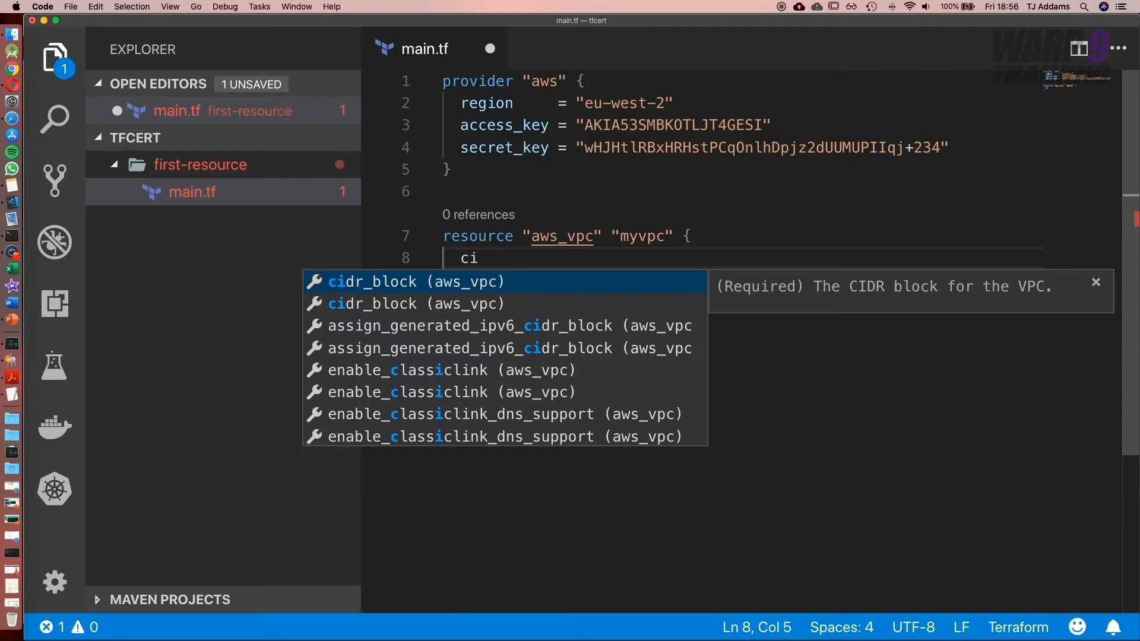
mouse_move(732, 289)
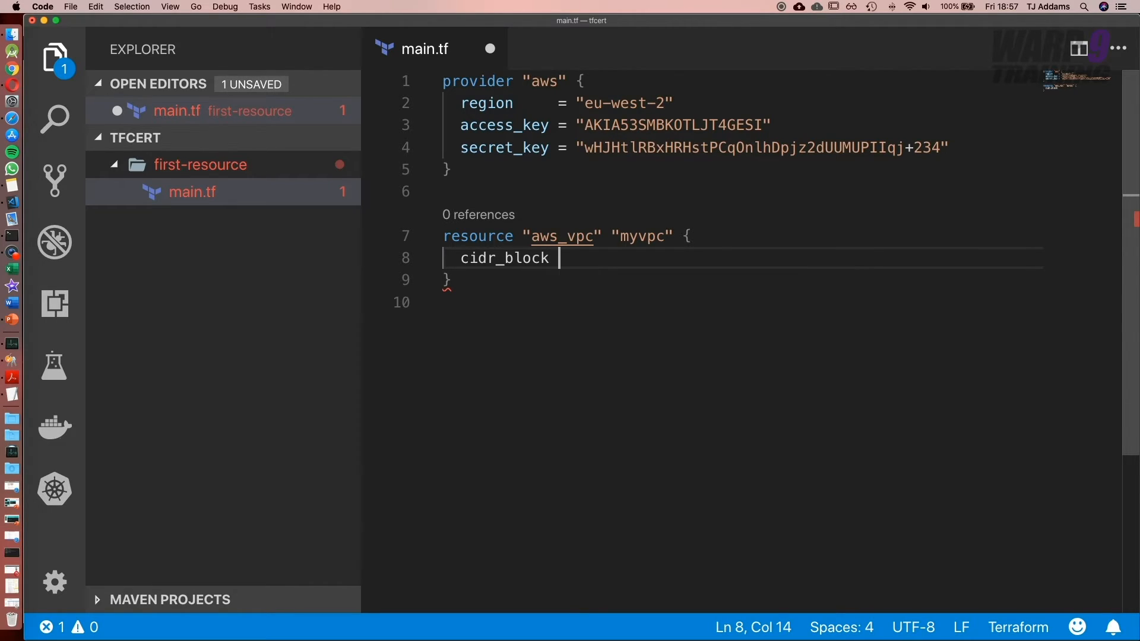
type("=")
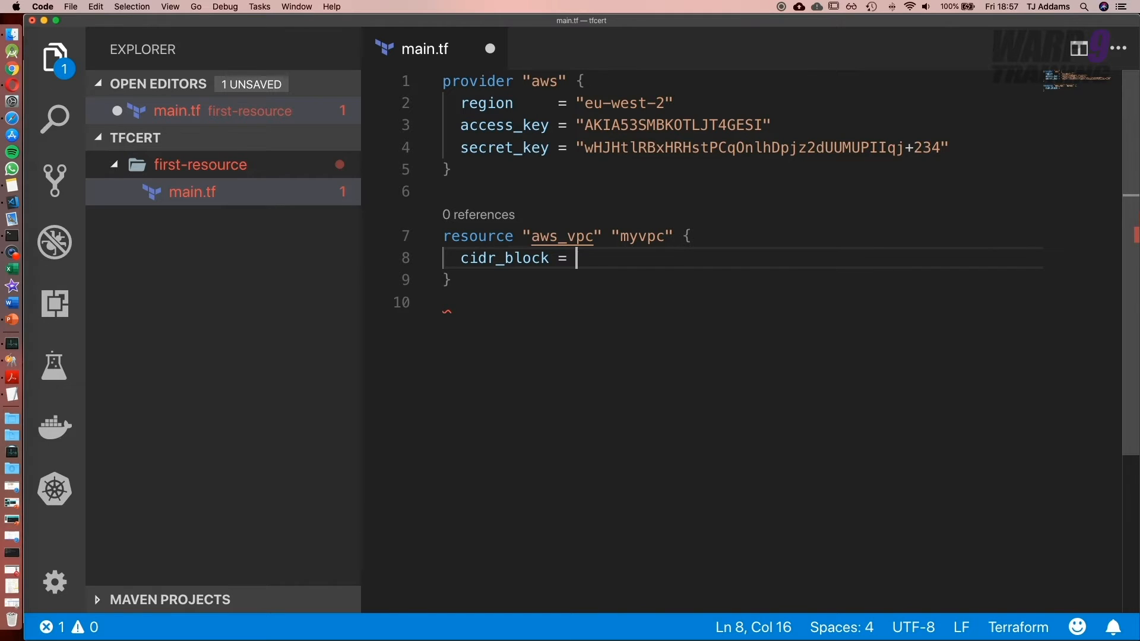
type("\"10.0\"")
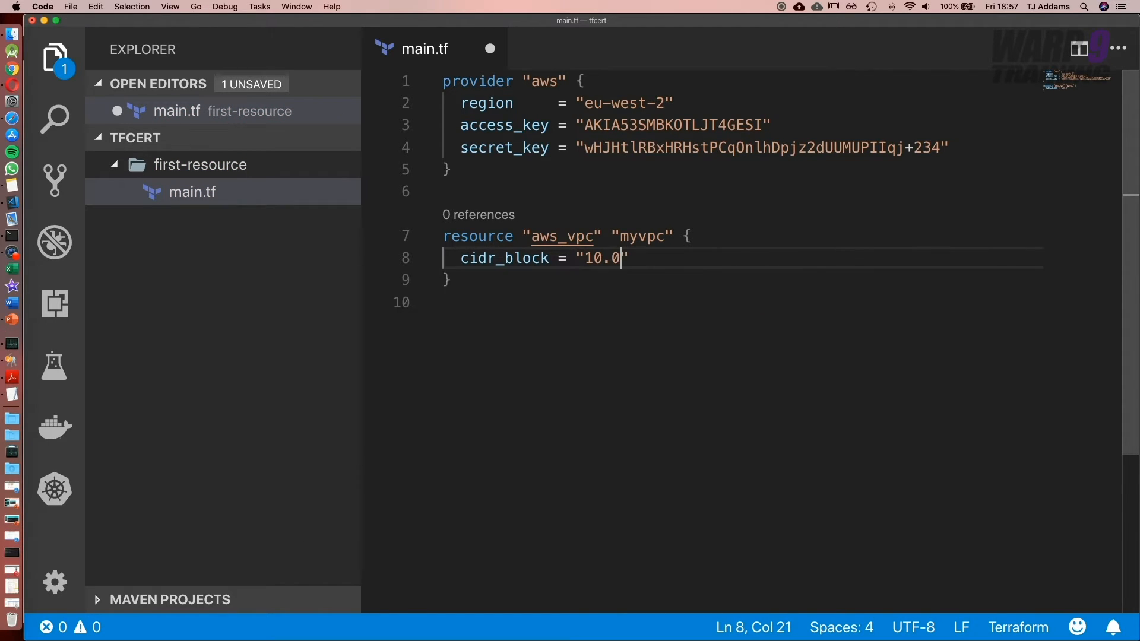
type(".0.0/")
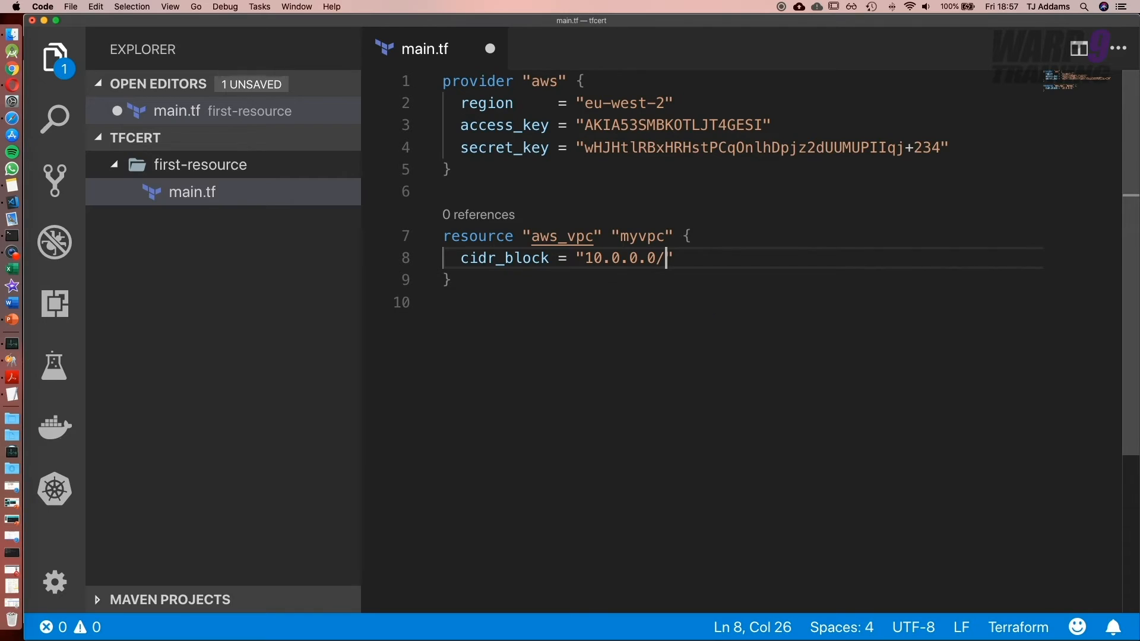